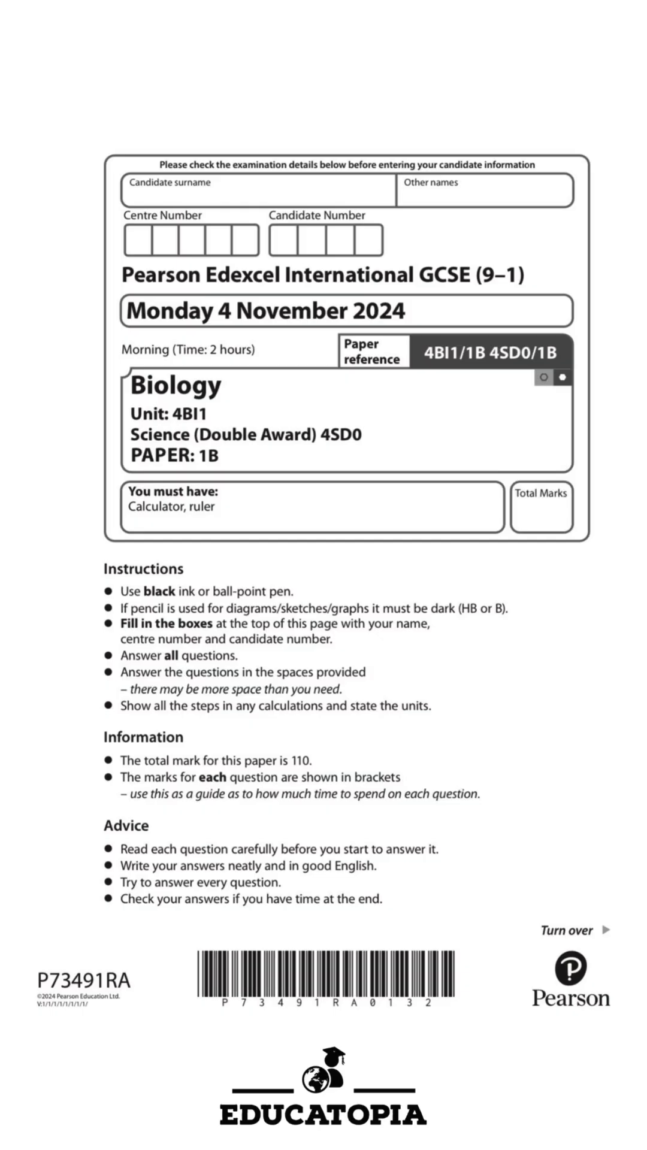
pyautogui.scroll(-3)
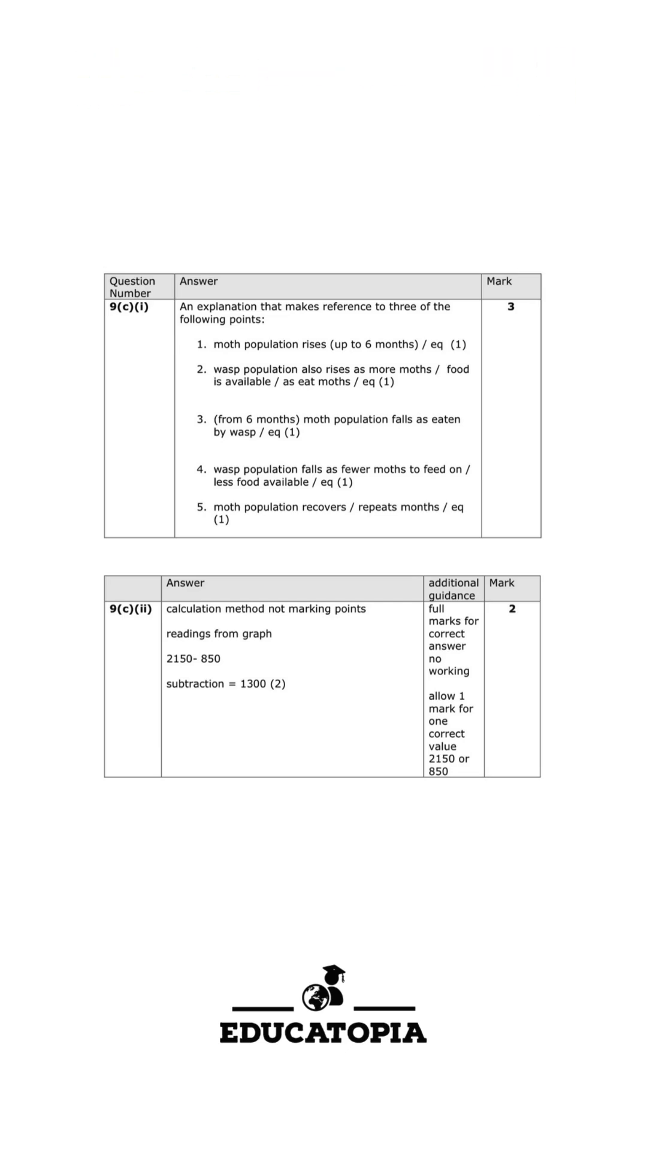